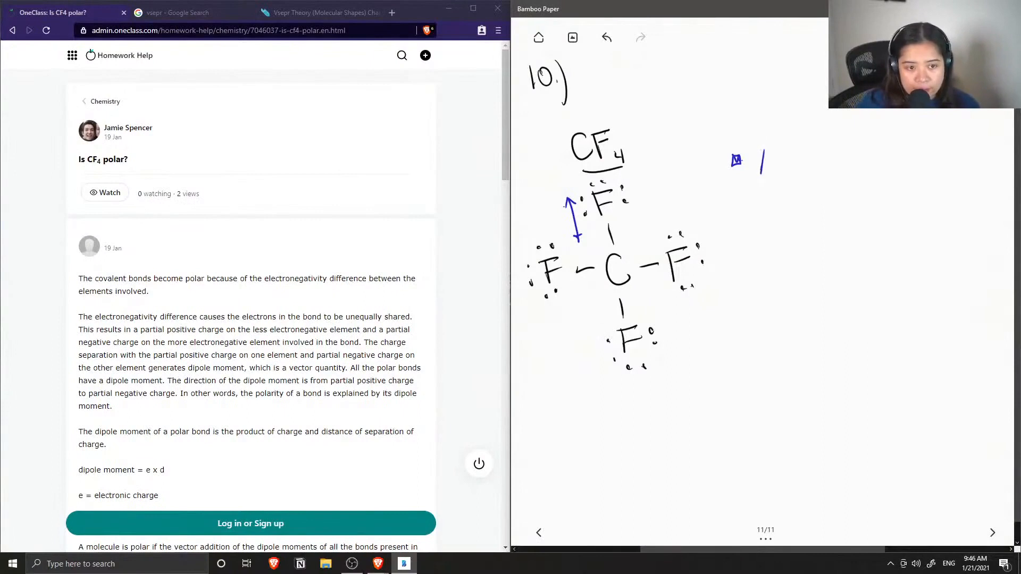
type("Beco")
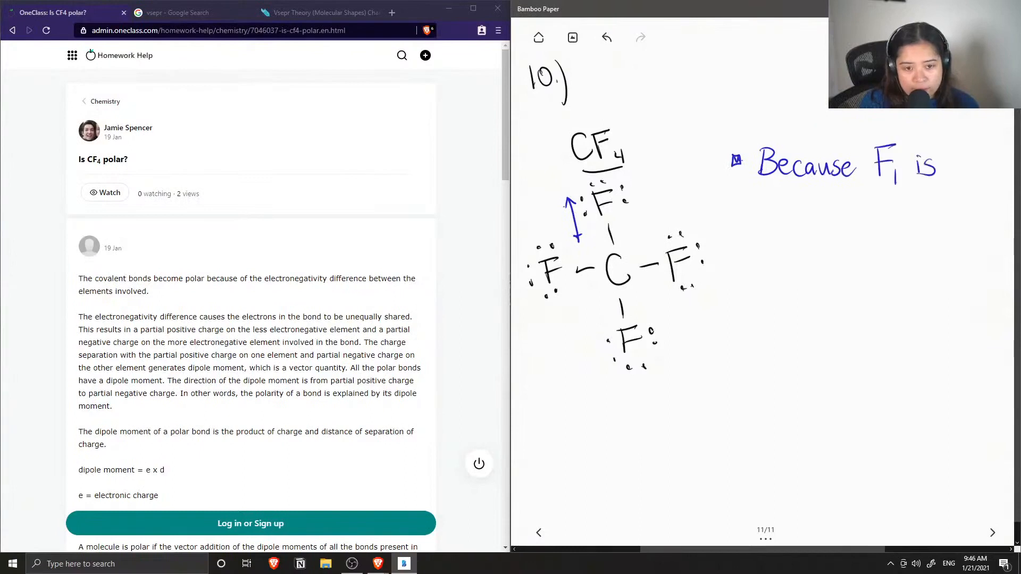
type("more EN,")
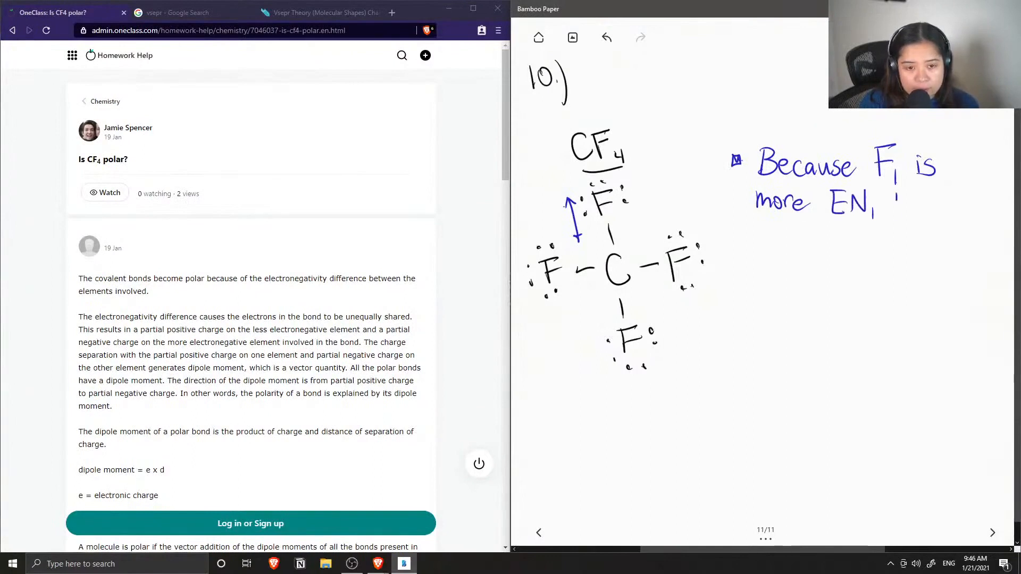
type("the")
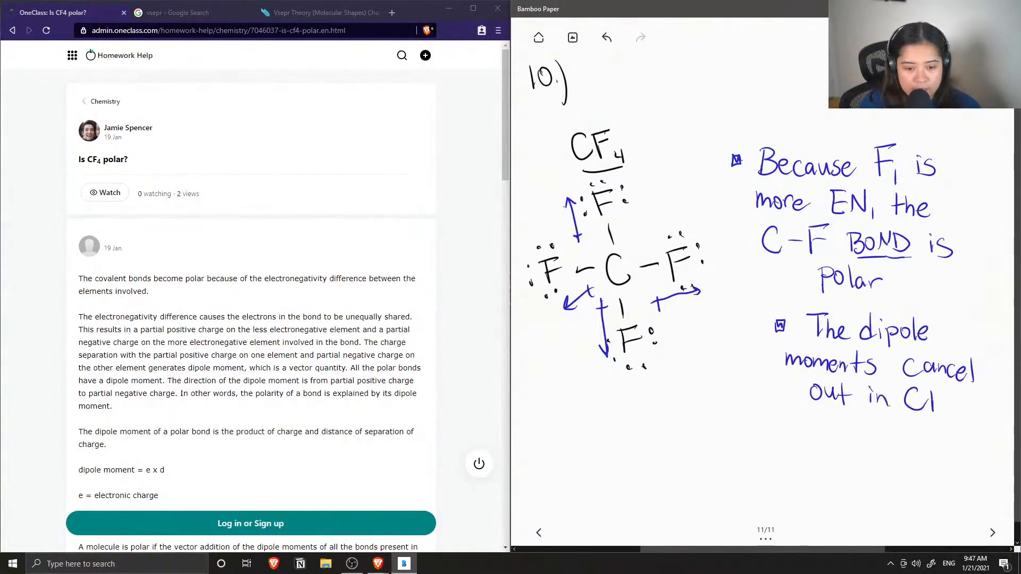
type("CF4,")
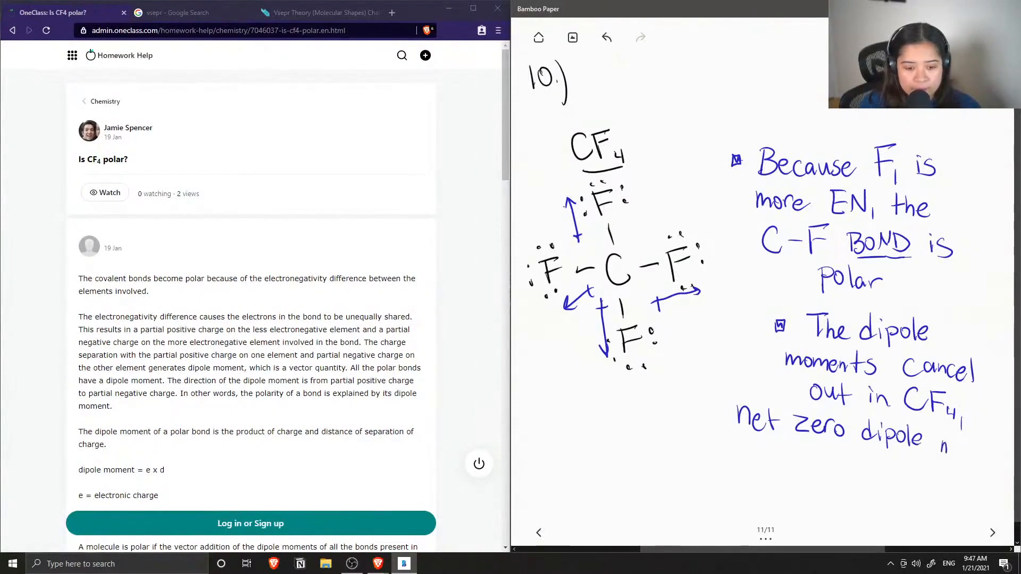
type("moment")
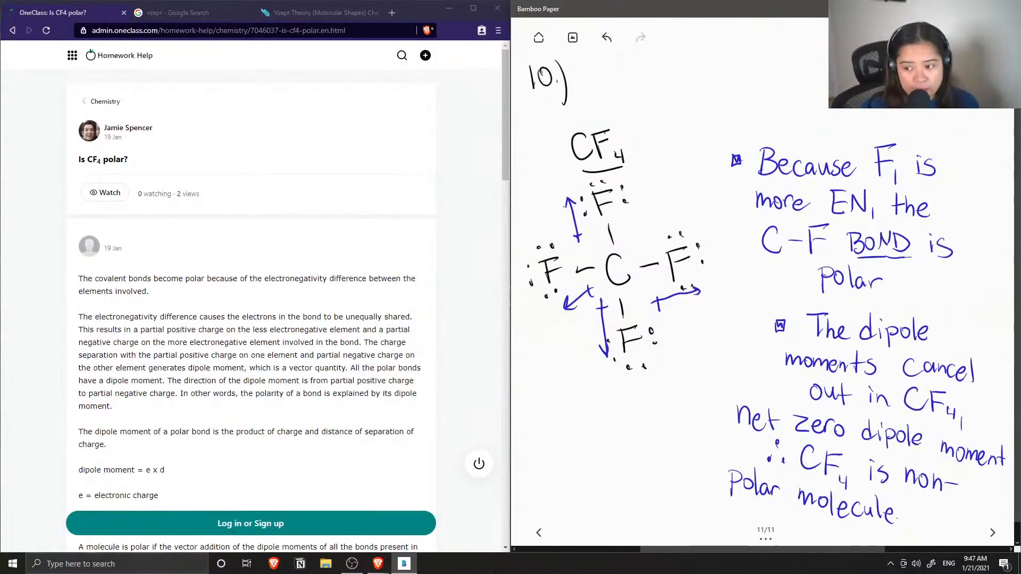
mouse_move(768, 24)
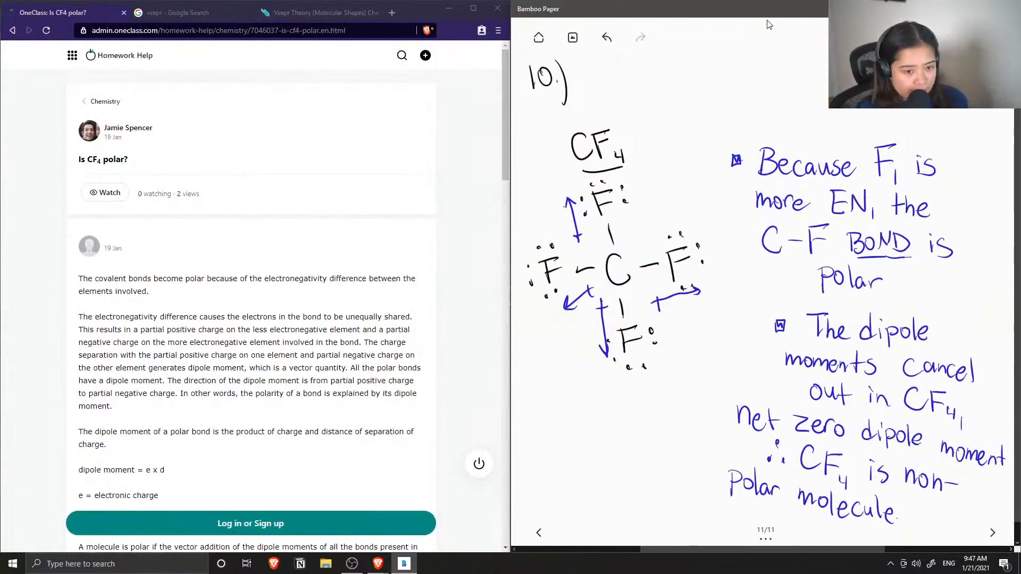
scroll("down", 3)
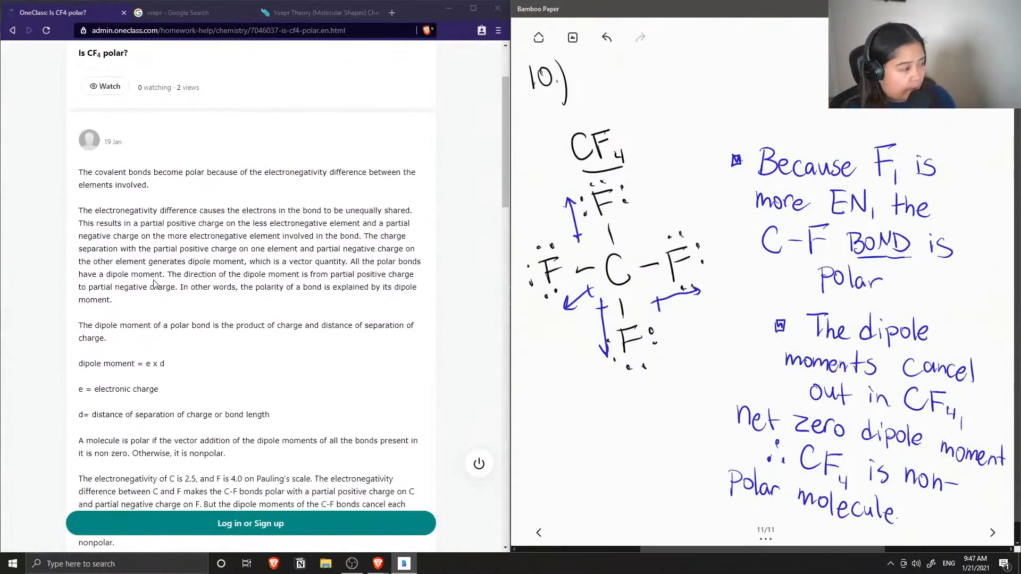
scroll("down", 3)
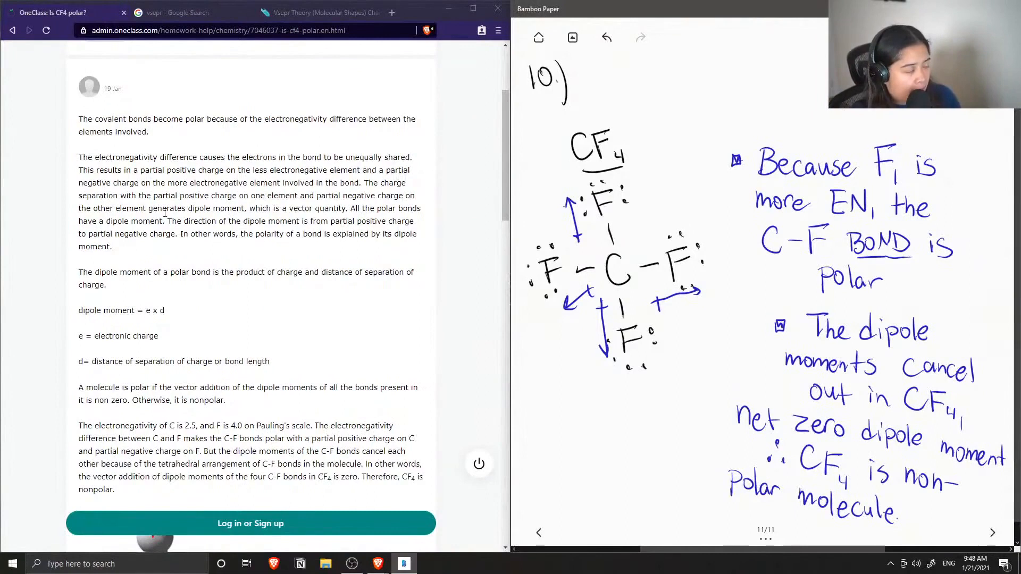
scroll("down", 3)
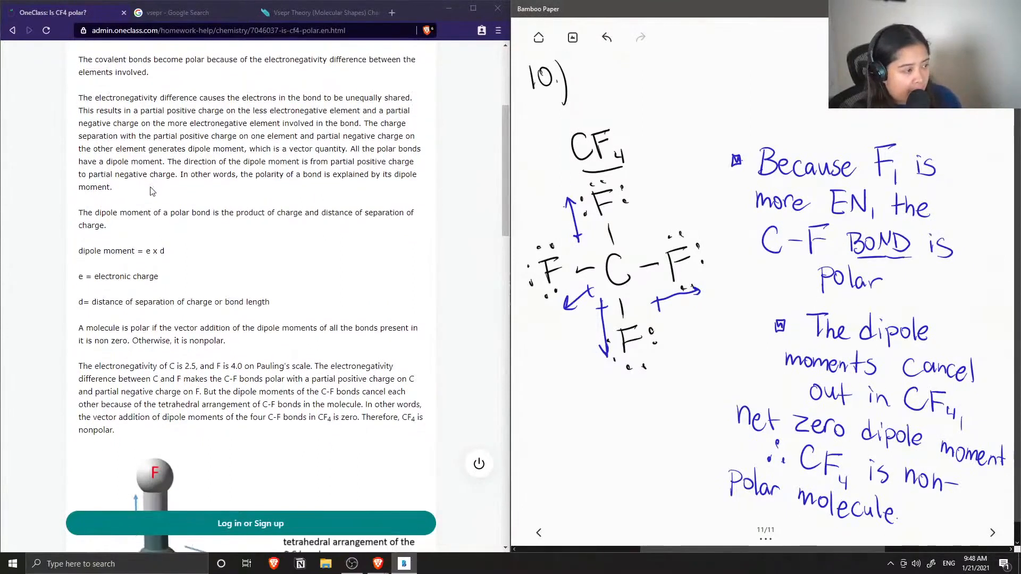
scroll("down", 3)
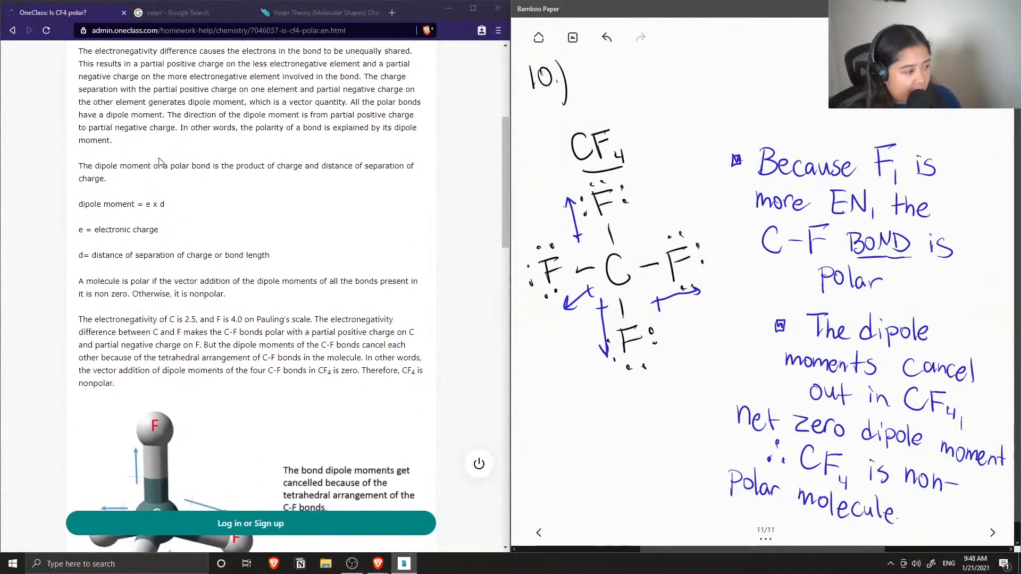
scroll("down", 3)
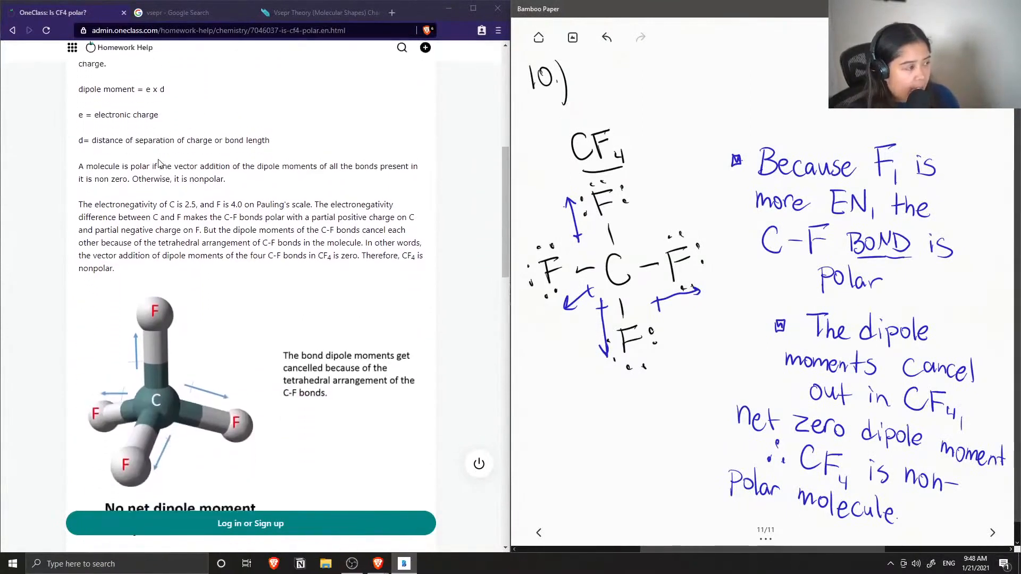
scroll("down", 3)
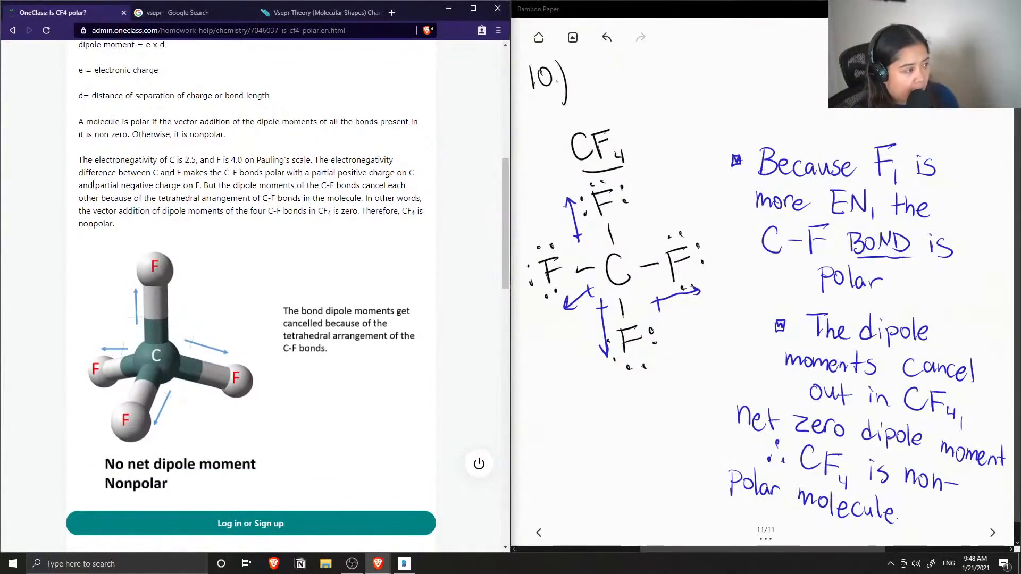
scroll("up", 3)
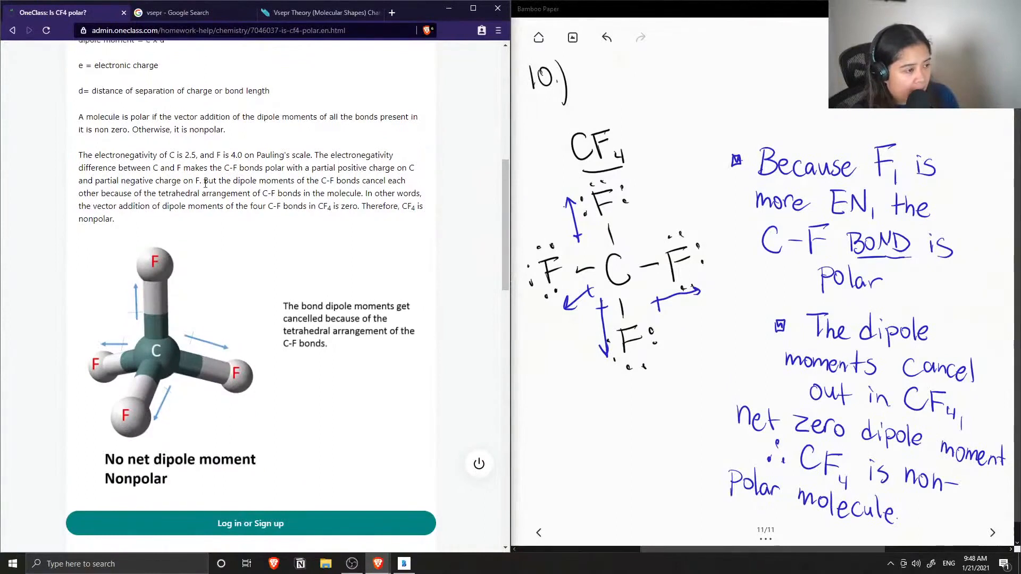
scroll("down", 3)
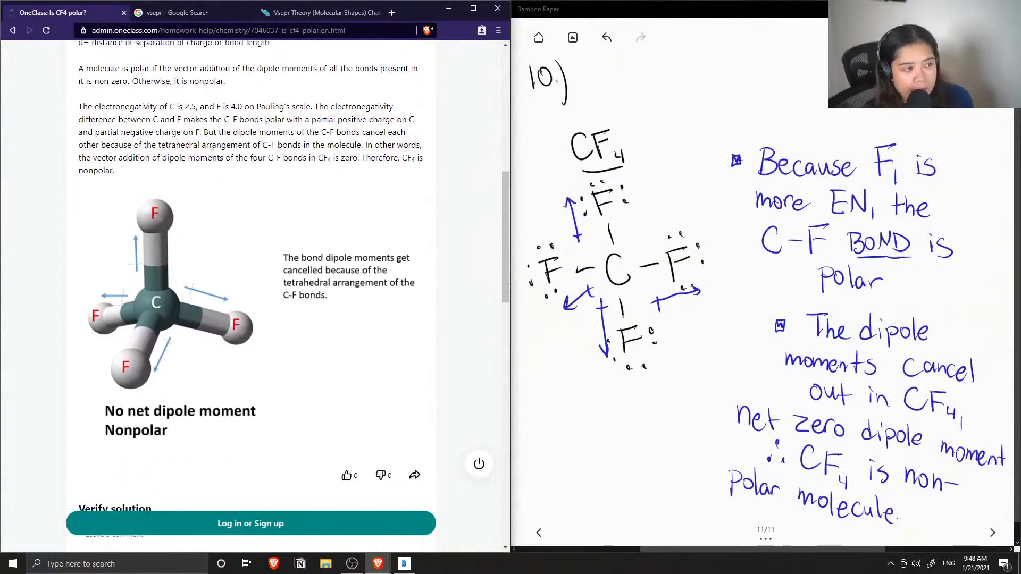
mouse_move(172, 149)
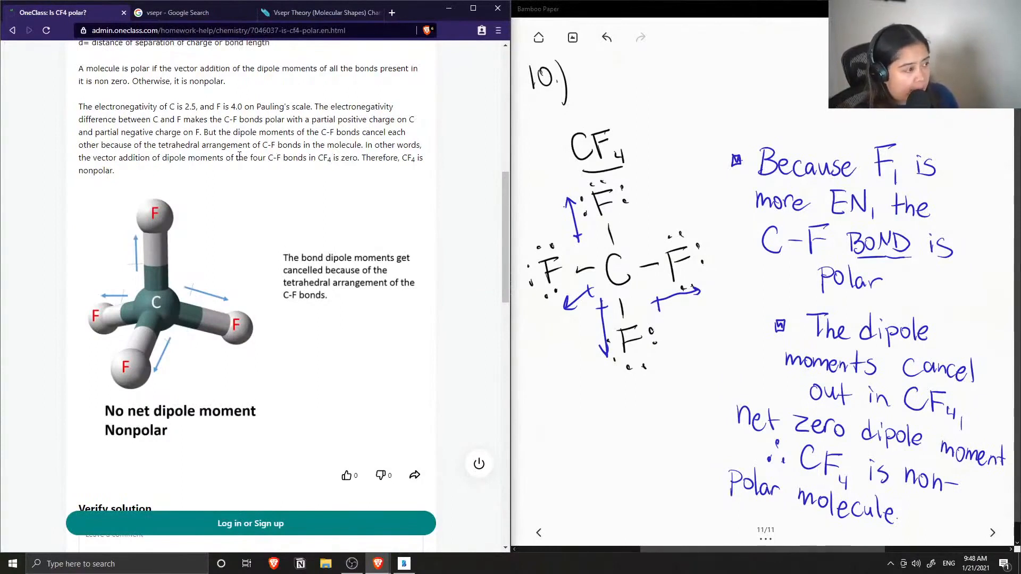
scroll("down", 3)
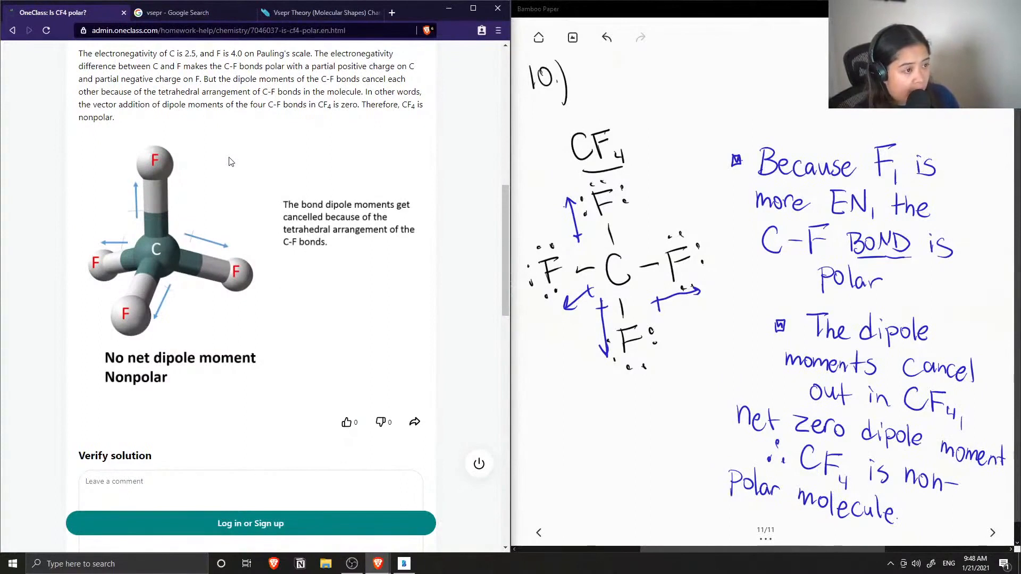
mouse_move(248, 262)
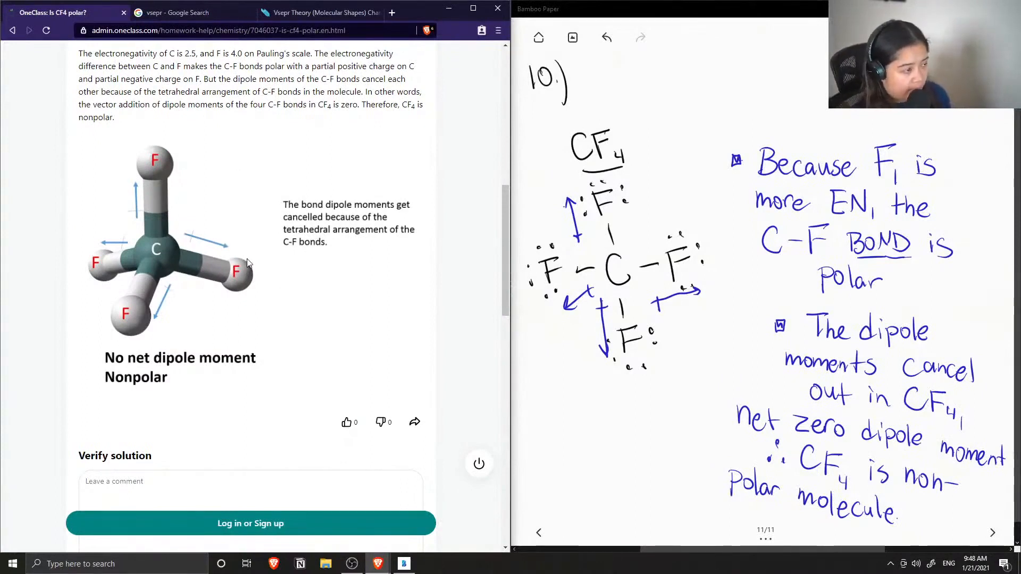
scroll("down", 3)
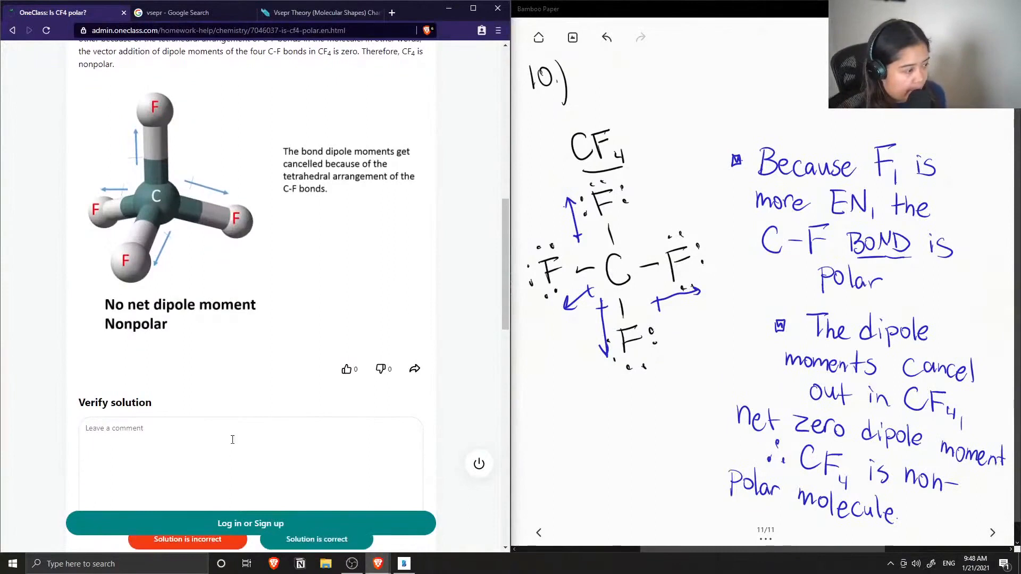
type("T")
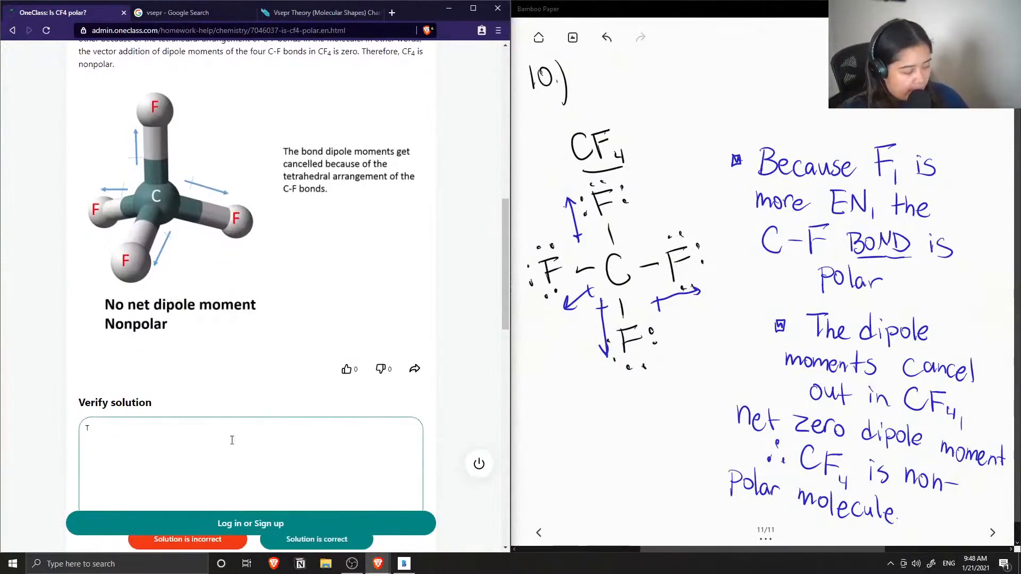
type("his solu")
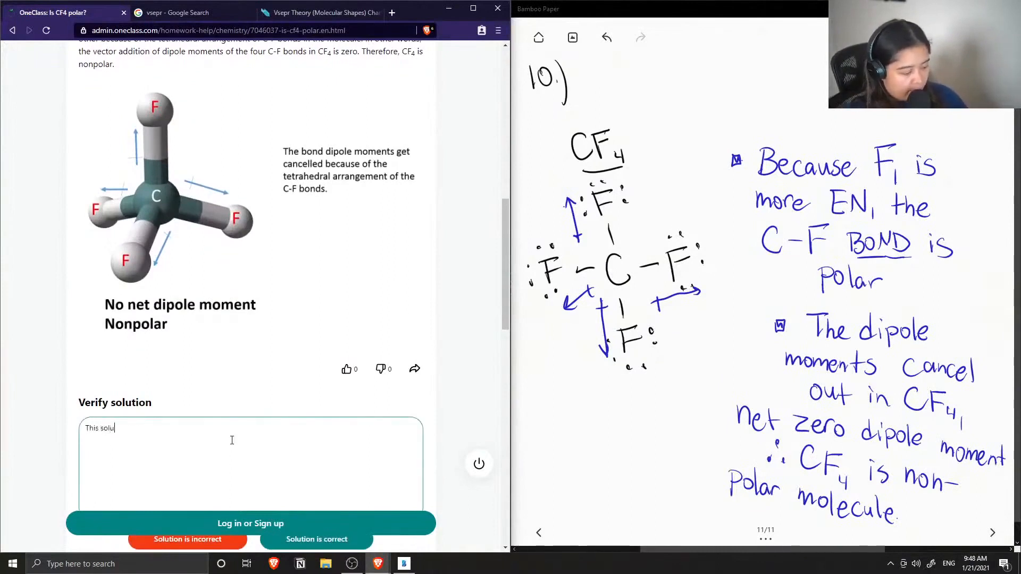